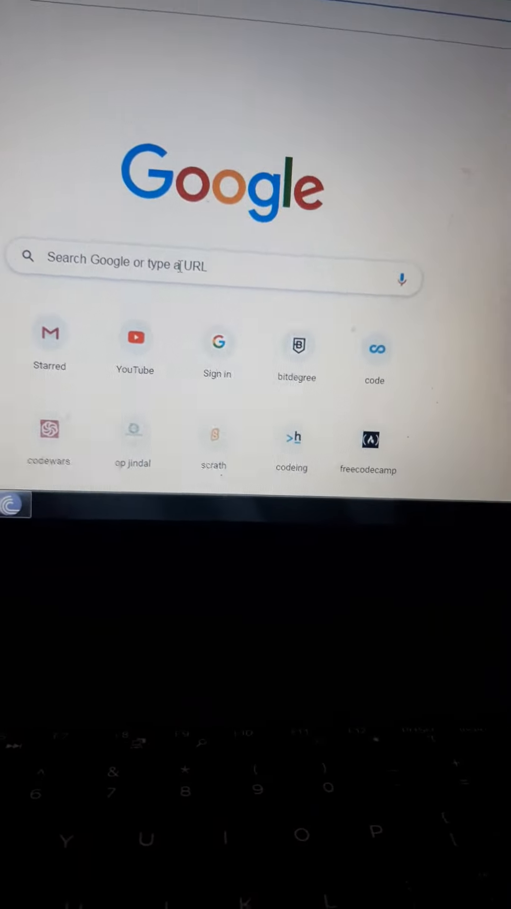
Search Google for 'astonishing comic reader' using the 'astoni' autocomplete suggestion
click(214, 264)
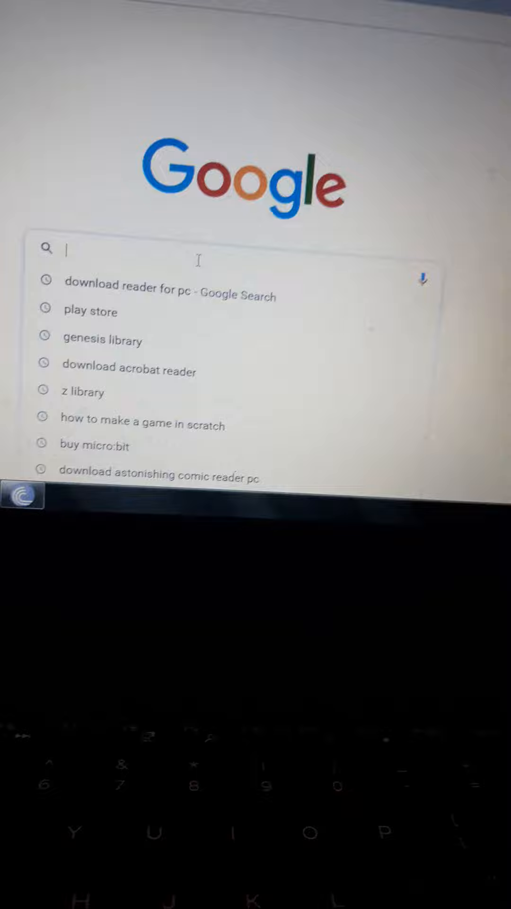
text(as)
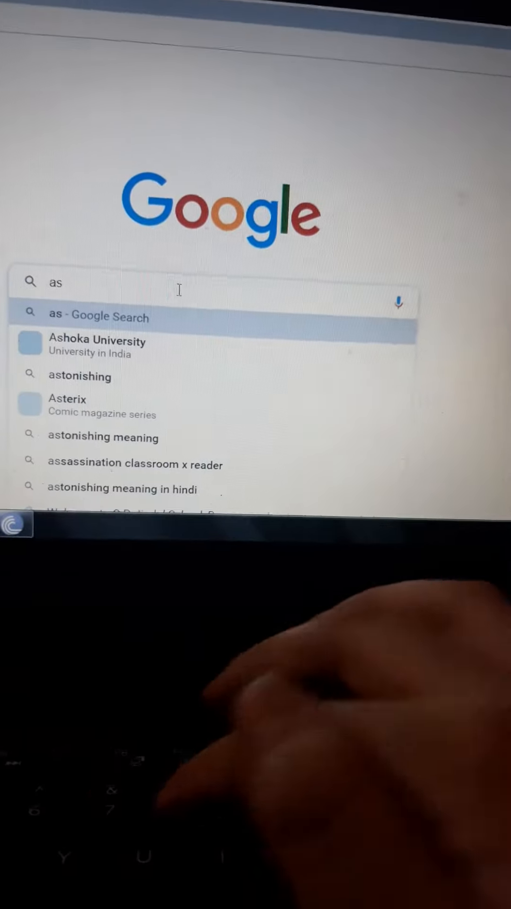
text(ton)
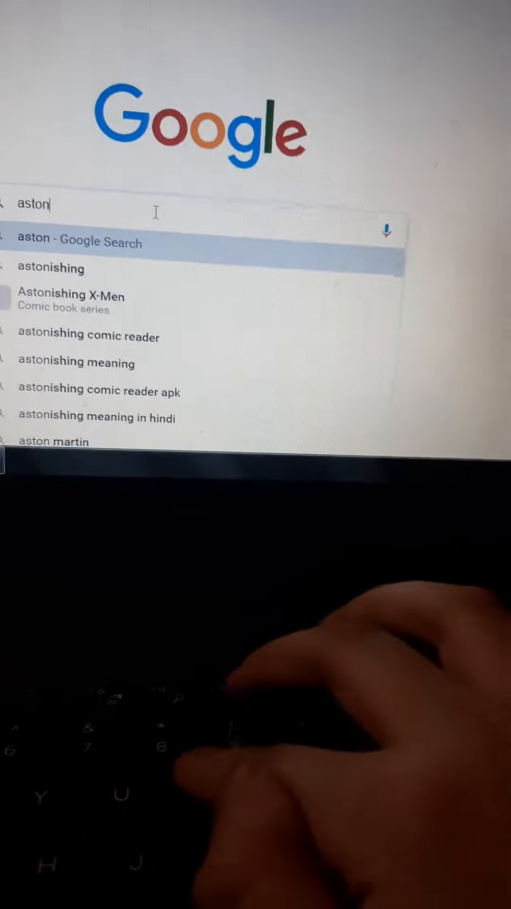
text(i)
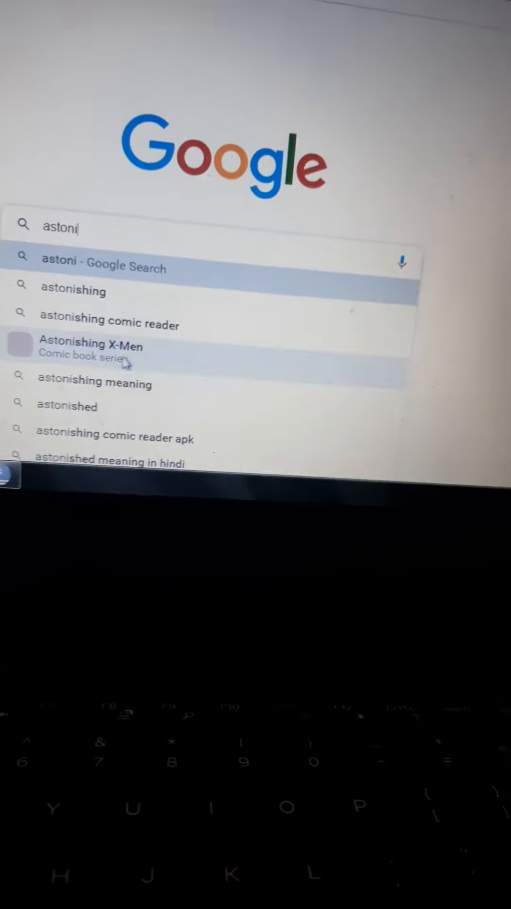
click(111, 323)
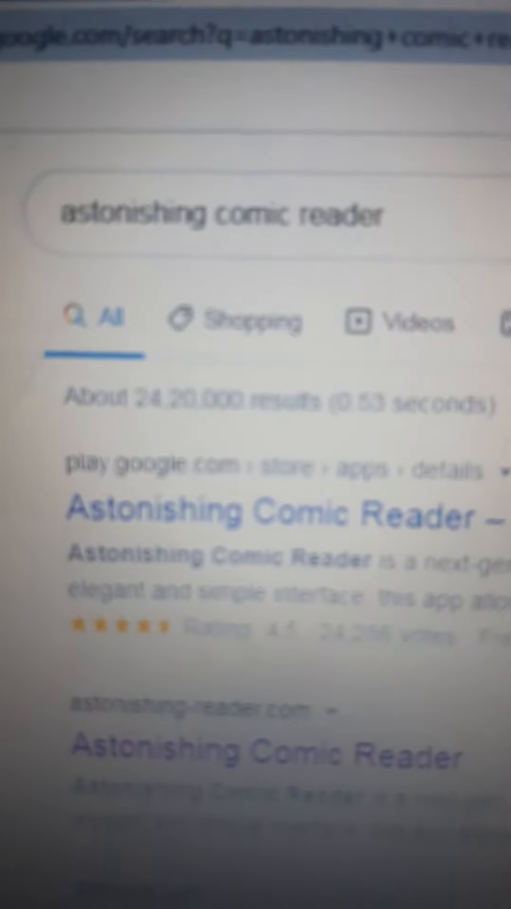
Open the Astonishing Comic Reader result to reach its Chrome Web Store listing
scroll(down, 3)
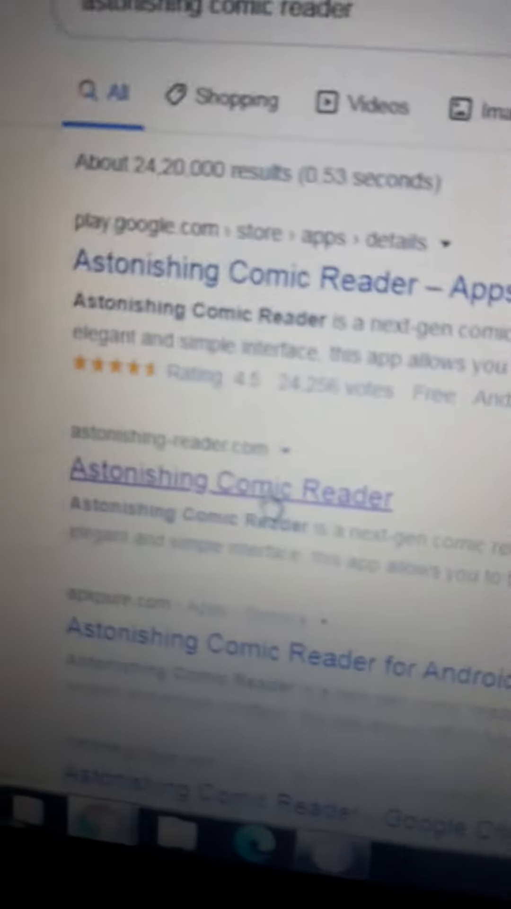
click(232, 496)
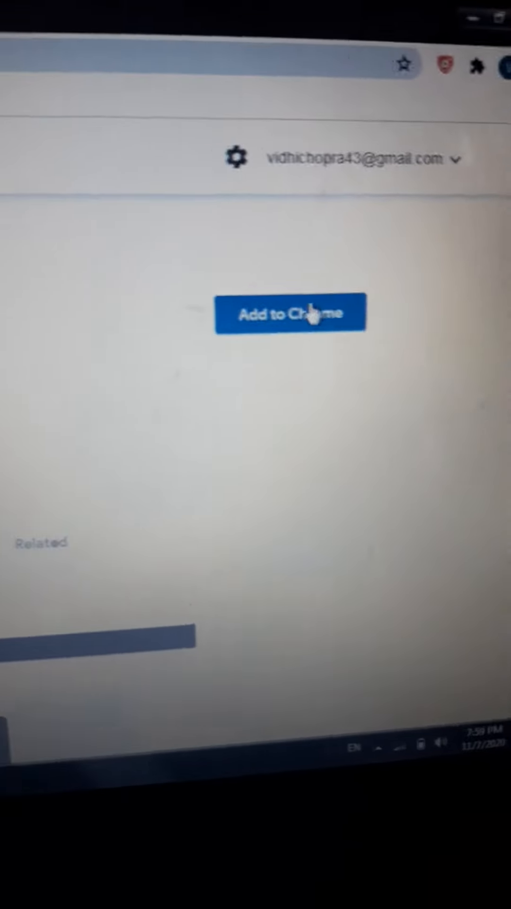
click(292, 312)
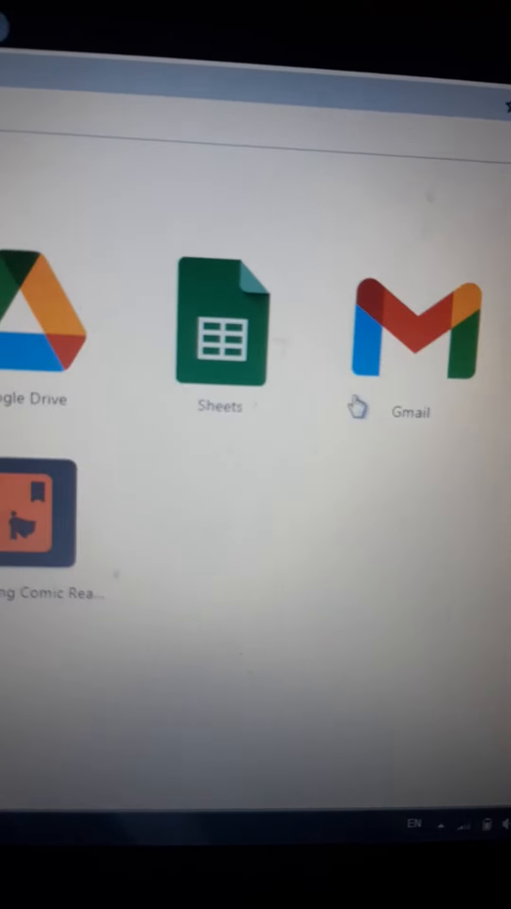
Launch Astonishing Comic Reader from its icon on the chrome://apps page
click(36, 516)
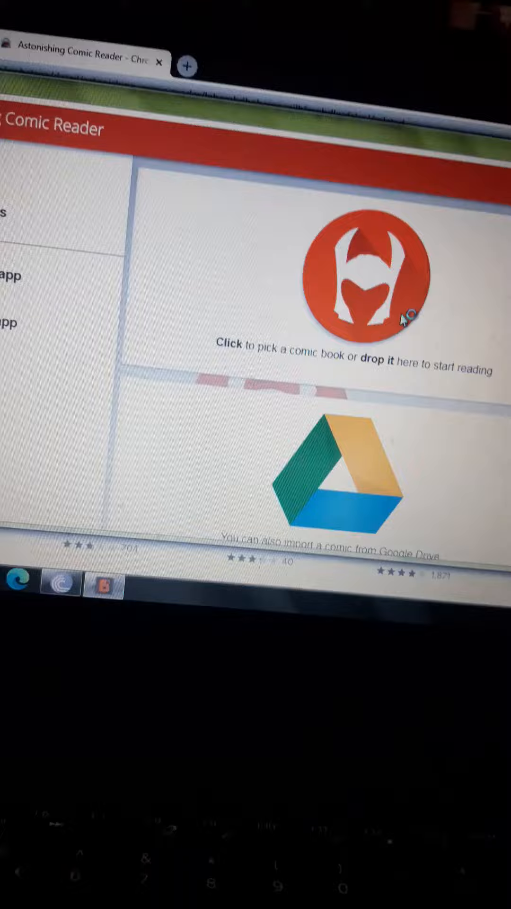
Open the file chooser from the 'Click to pick a comic book' area
click(361, 276)
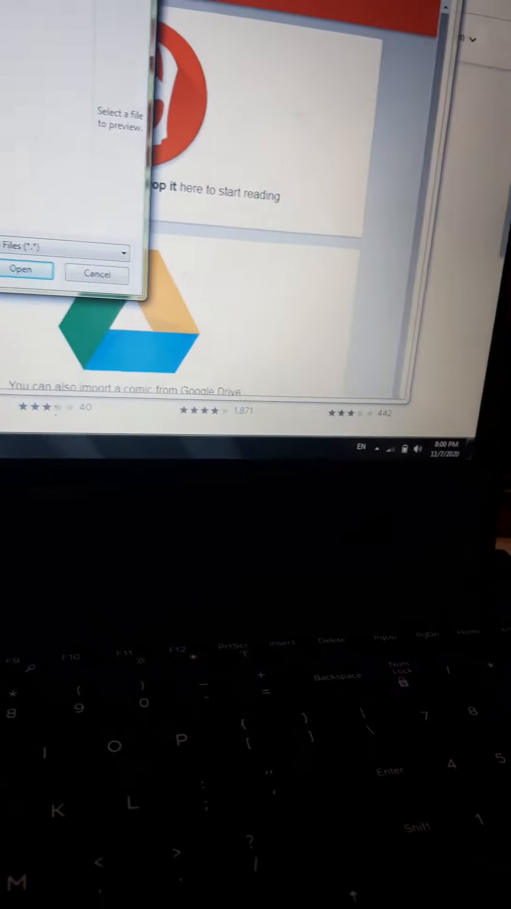